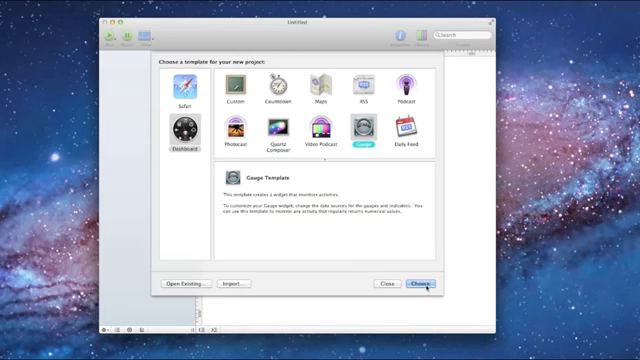
- Choose the Dashboard Gauge template to create the new widget project
left_click(419, 282)
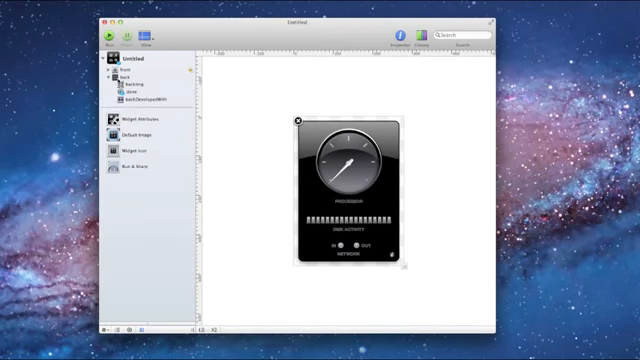
- Switch to the widget's back side and add a button labeled 'Videos'
left_click(127, 76)
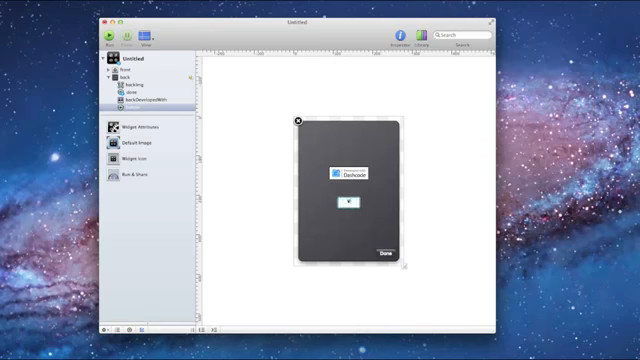
type("Videos")
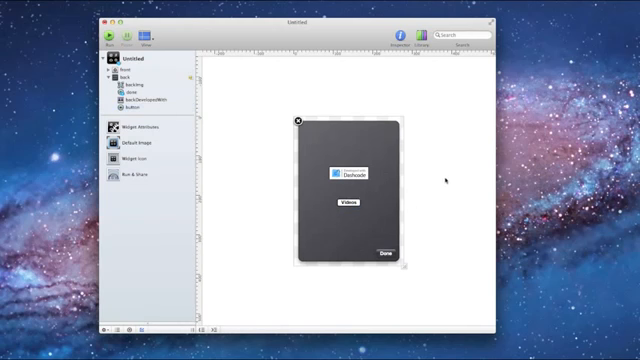
mouse_move(430, 178)
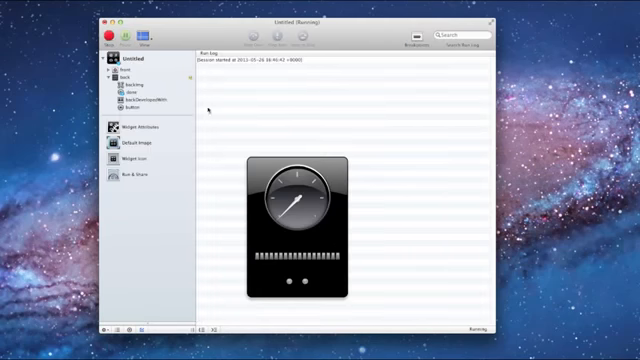
- Launch the gauge widget with Run to test its behavior
left_click(128, 33)
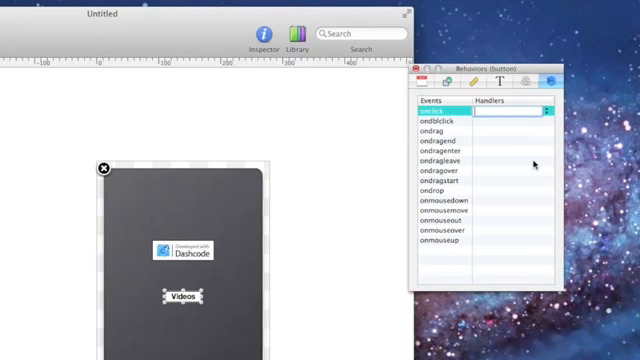
- Enter 'showvideos' as the Videos button's onclick handler
type("show")
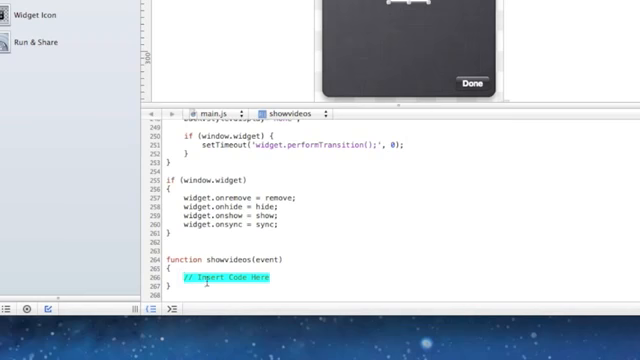
mouse_move(395, 258)
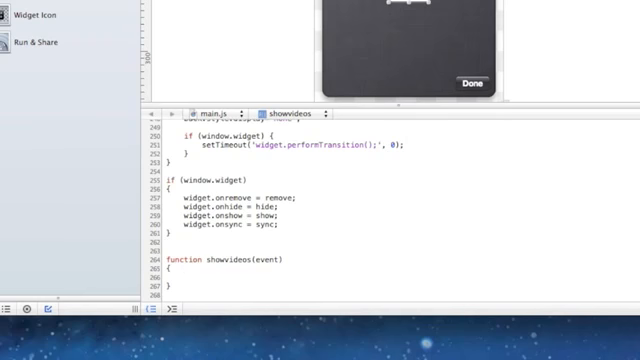
left_click(186, 275)
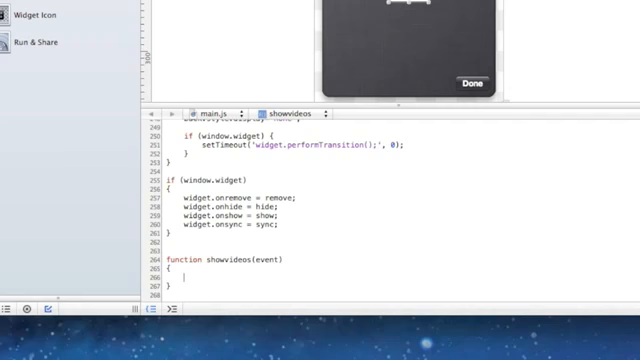
type("widget")
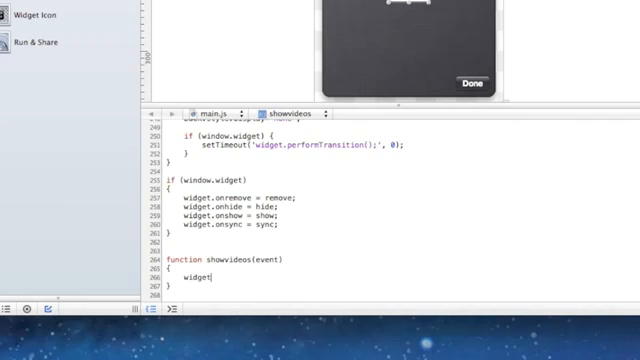
type("open")
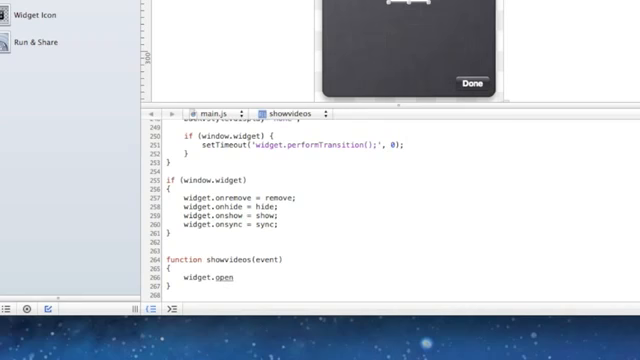
type("URL")
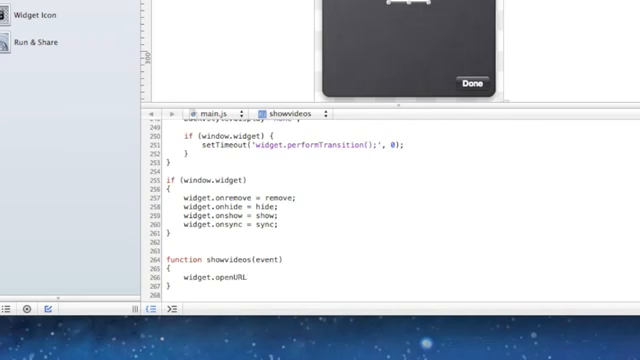
type("(\"")
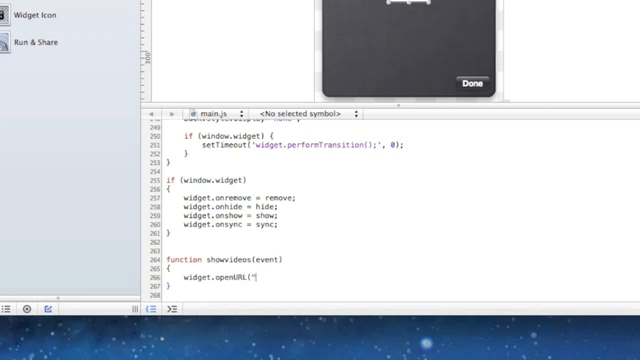
type("http://")
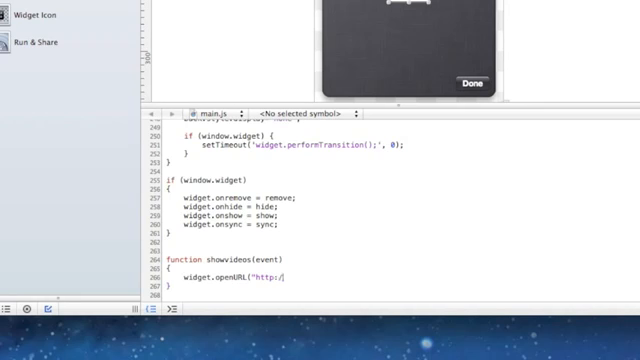
type("youtu")
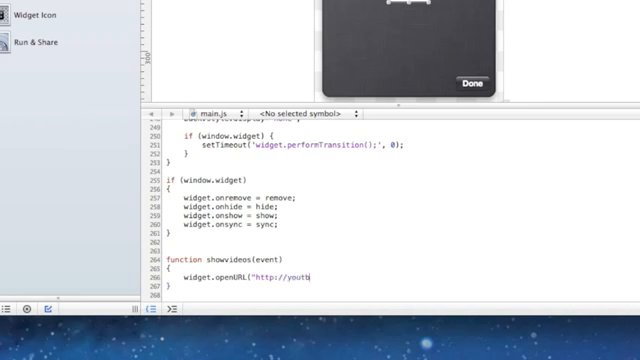
key("backspace")
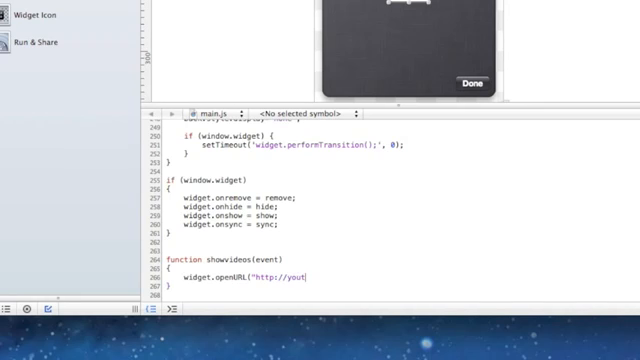
type("ube.com/")
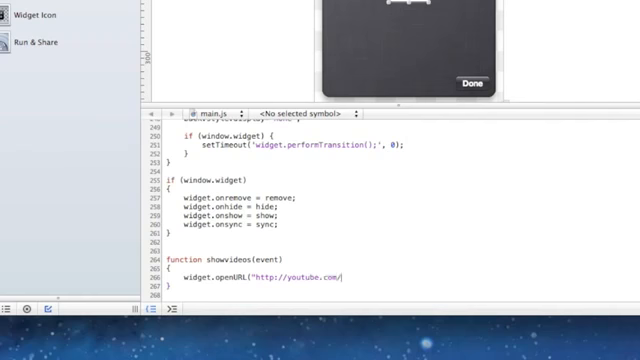
type("iappletech128")
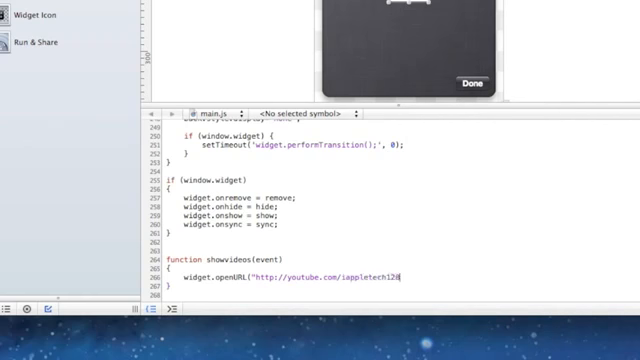